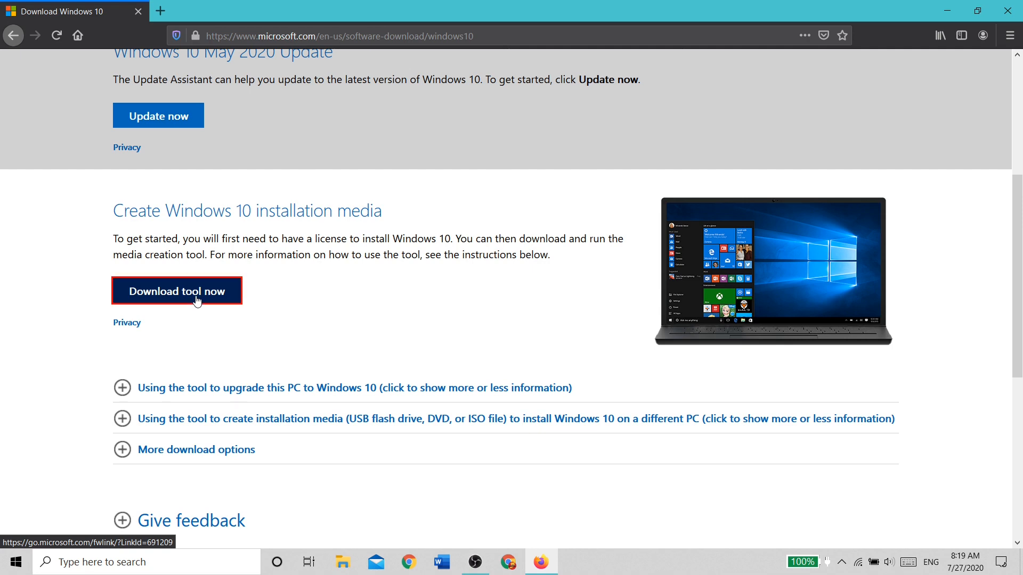
- Download the Windows 10 Media Creation Tool from Microsoft's page and save the installer file
click(176, 291)
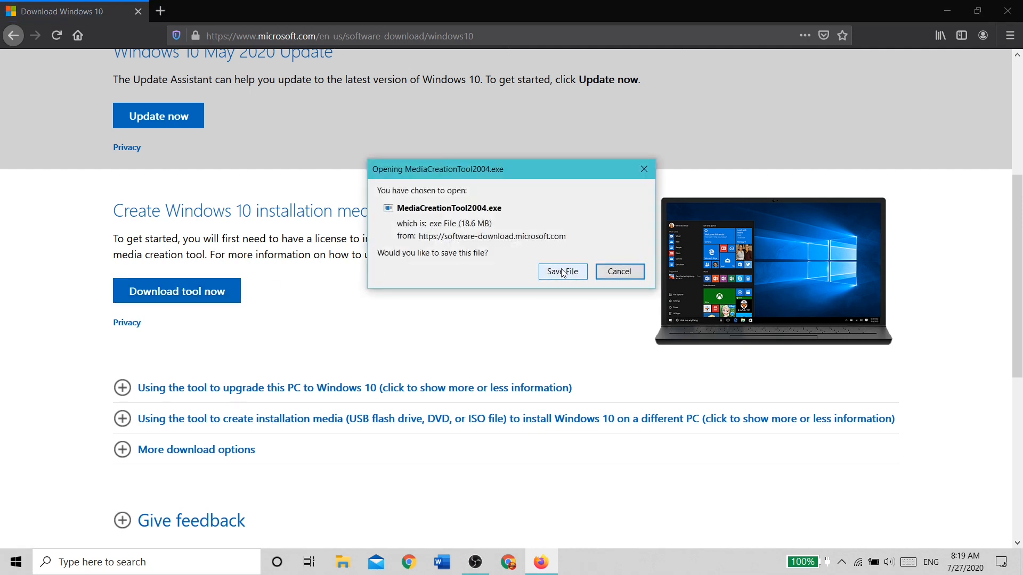
click(561, 271)
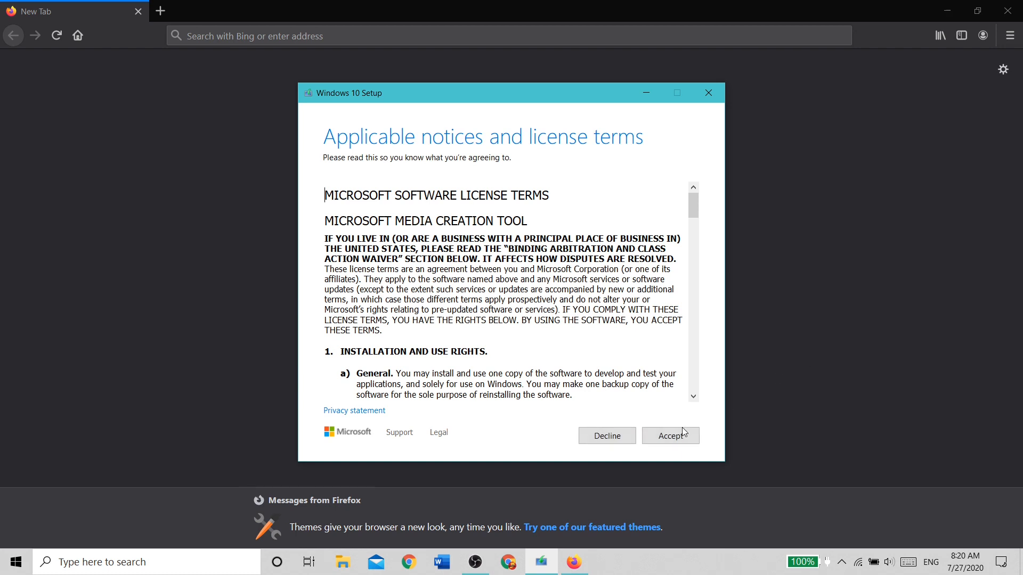
- Accept the terms and build installation media with recommended settings on drive F: (KALI LIVE)
click(670, 436)
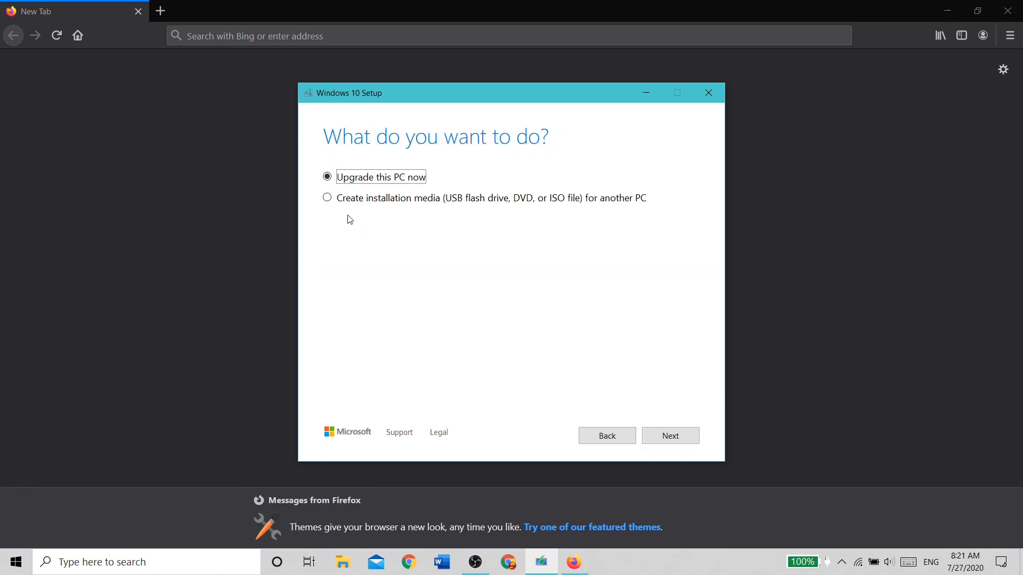
click(327, 198)
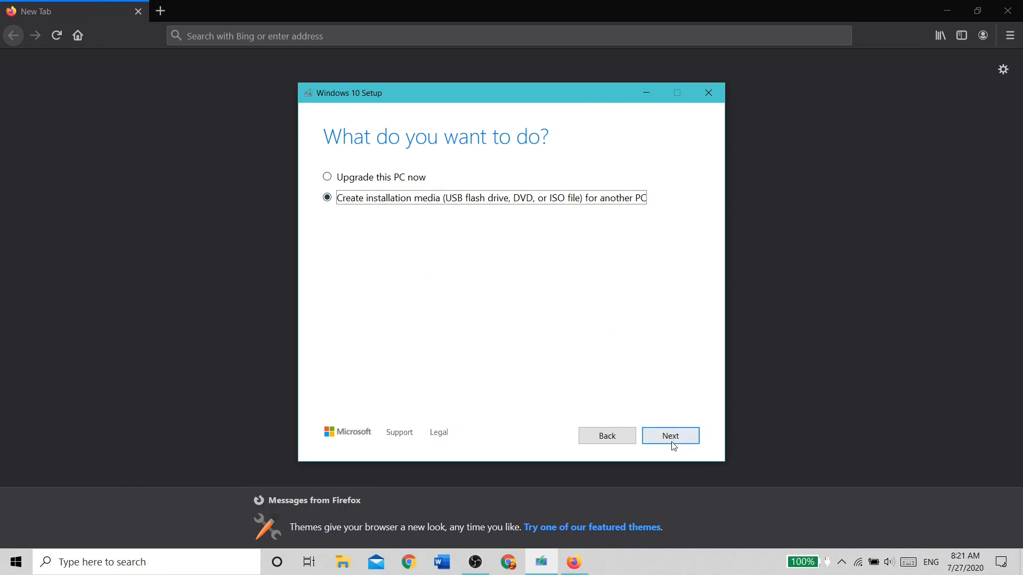
click(671, 436)
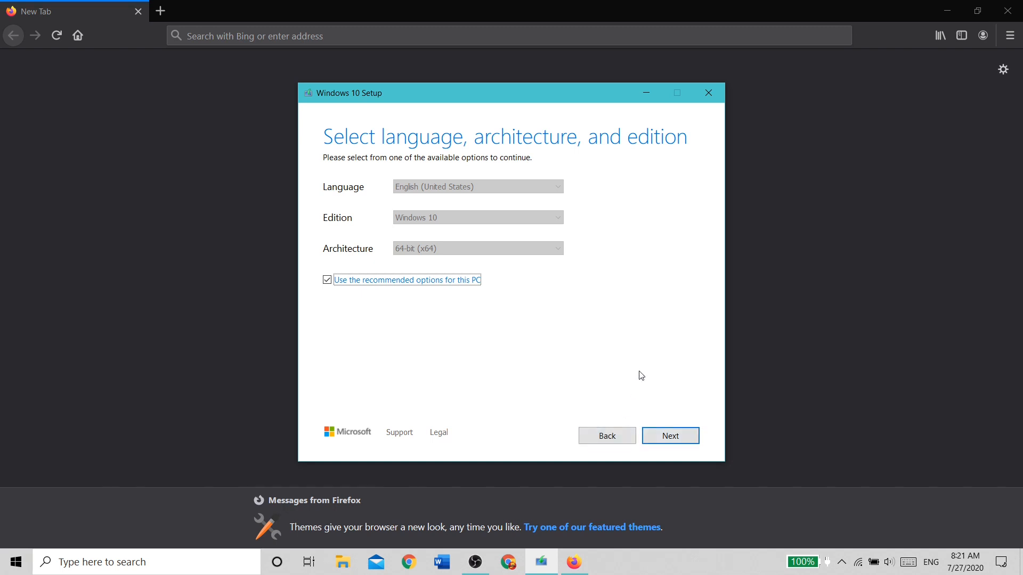
click(670, 436)
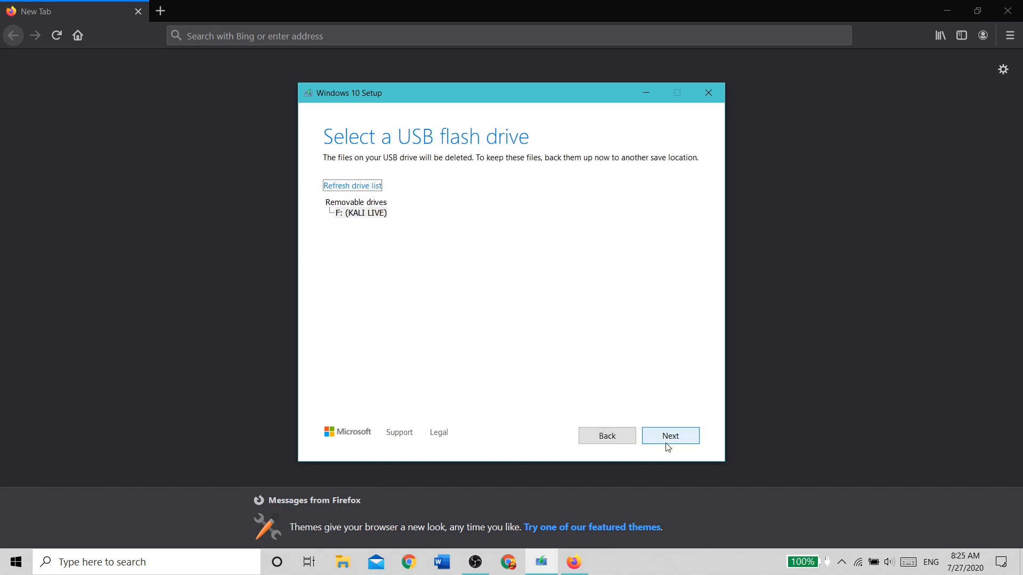
click(669, 436)
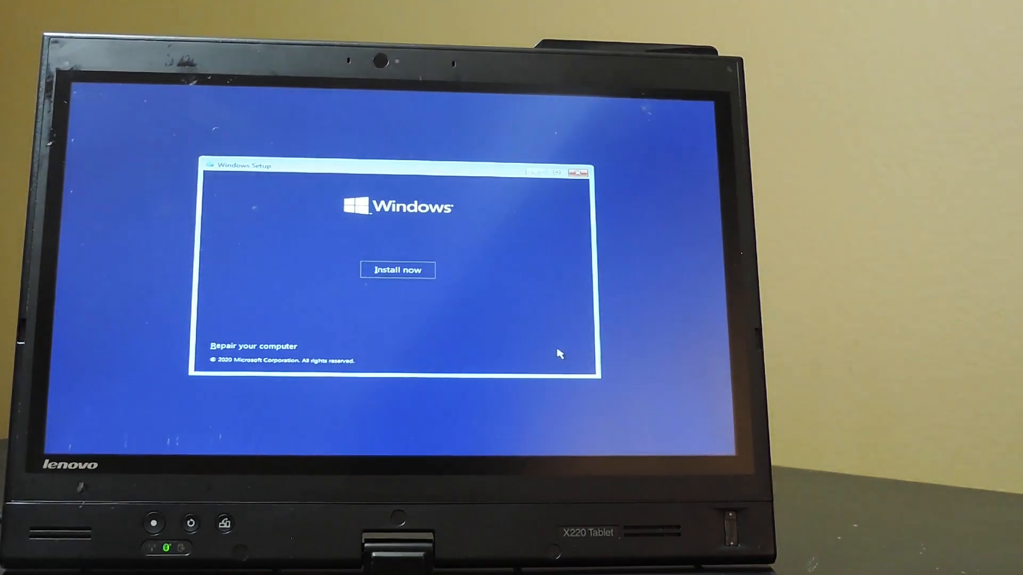
- Begin installing Windows without a product key, choosing the Windows 10 Pro edition
click(398, 270)
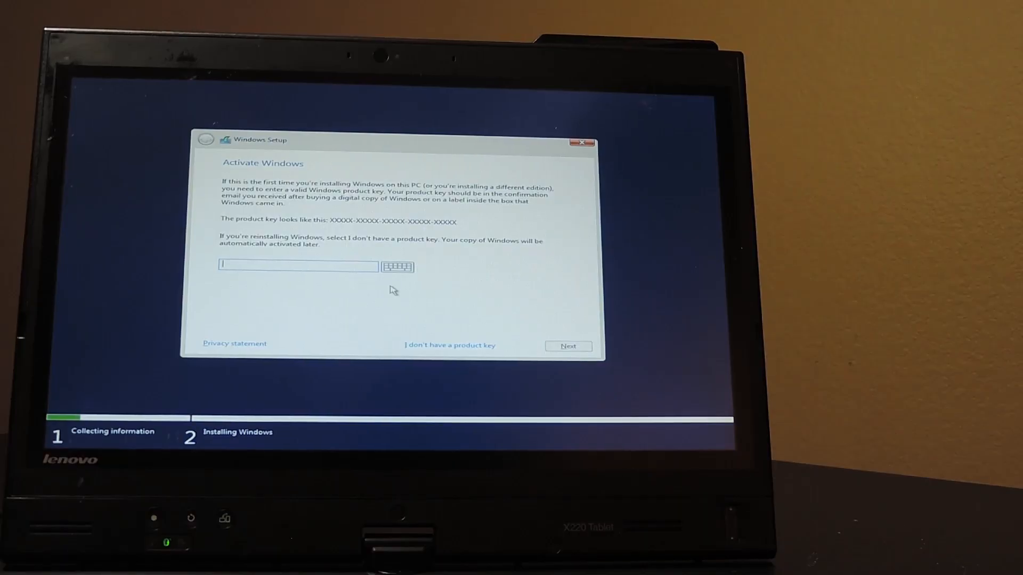
mouse_move(426, 348)
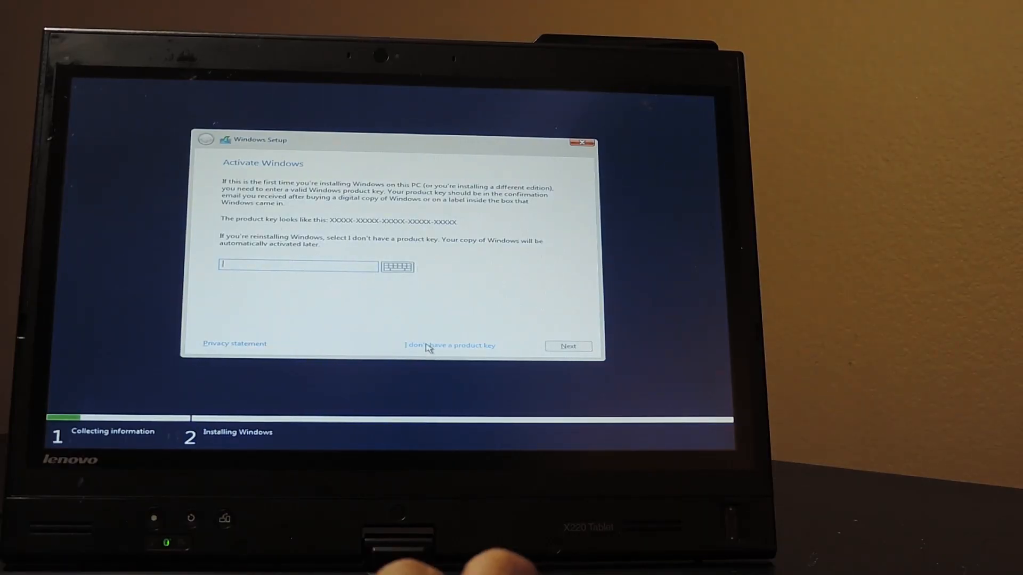
click(448, 345)
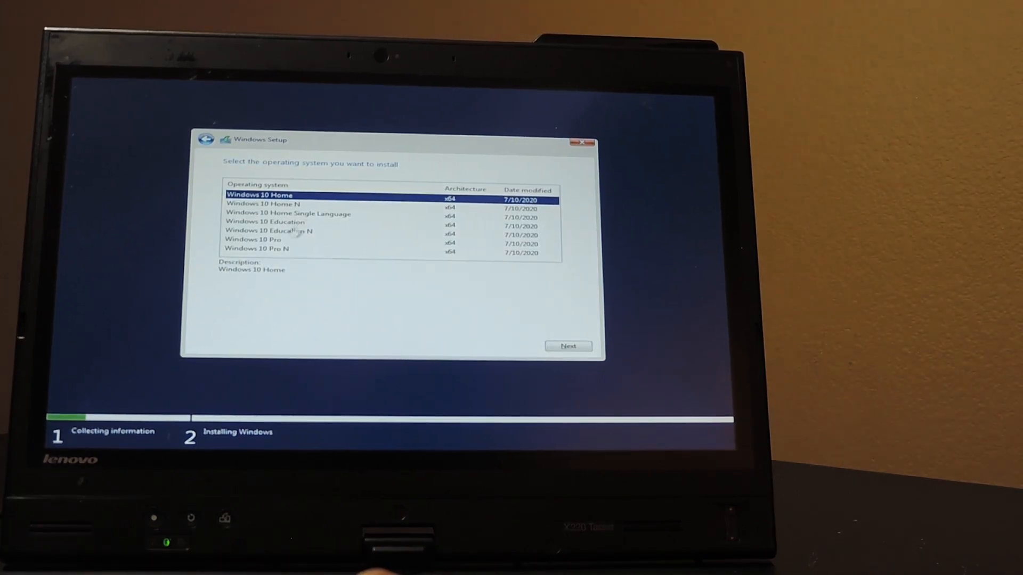
click(274, 239)
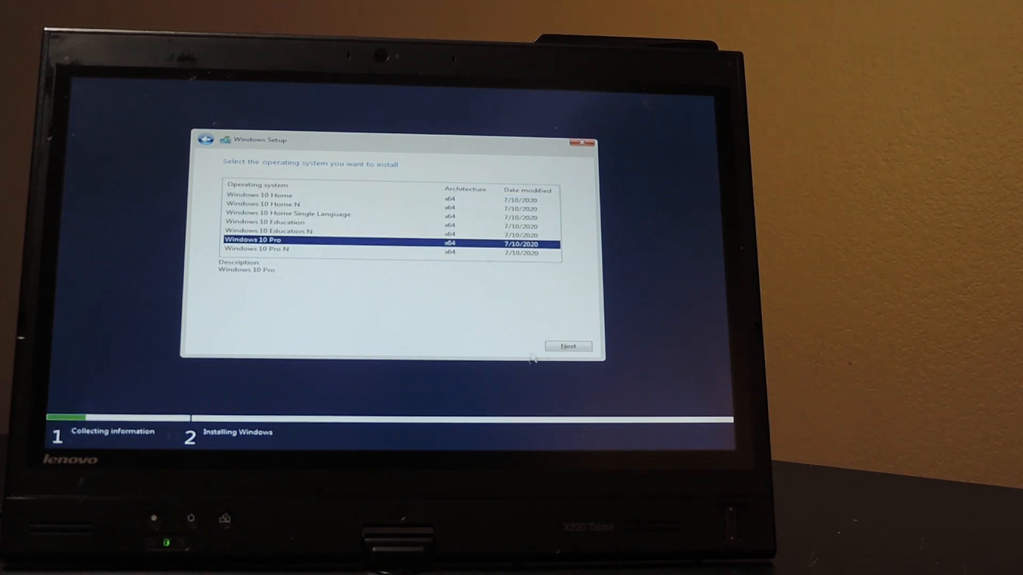
click(566, 346)
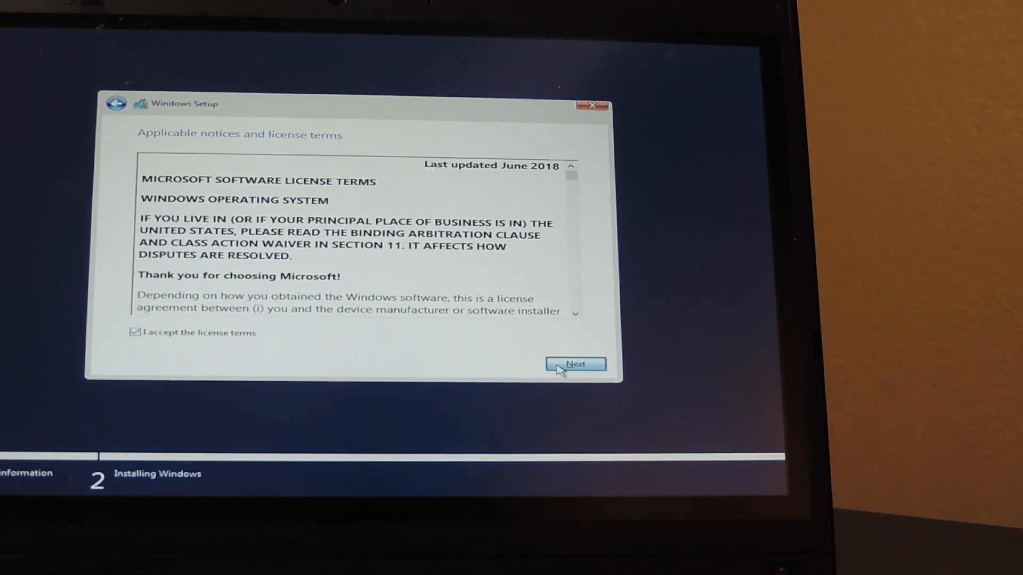
- Accept the license and run a Custom install onto Drive 0 Unallocated Space (232.9 GB)
click(574, 363)
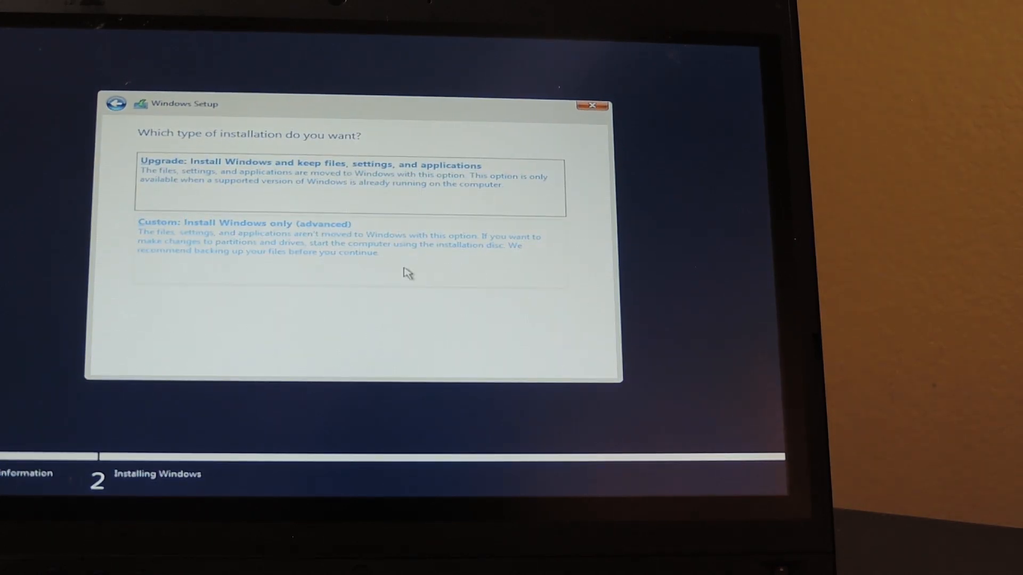
click(244, 222)
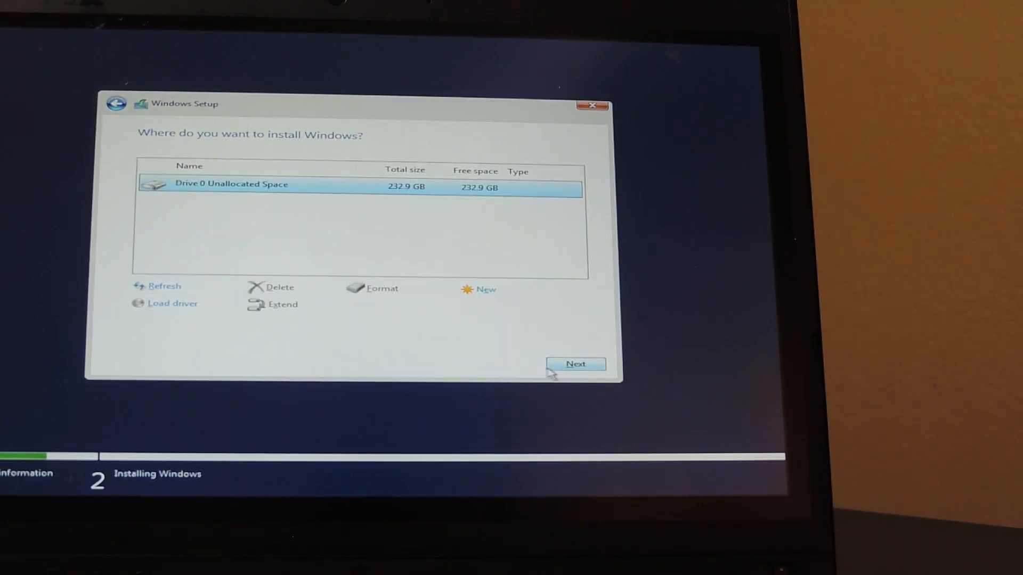
click(575, 363)
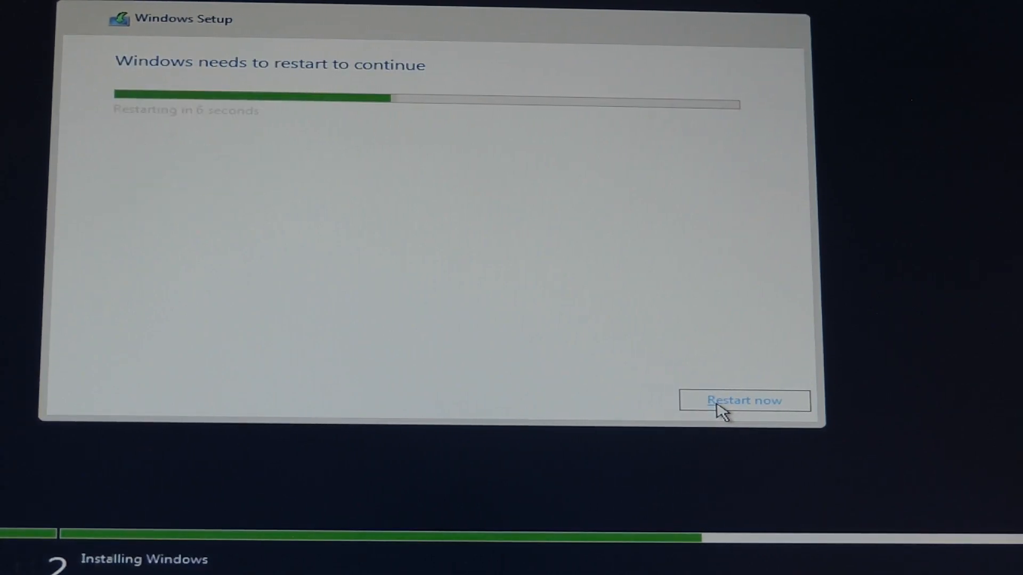
- Restart the laptop now and confirm United States as the region
click(745, 401)
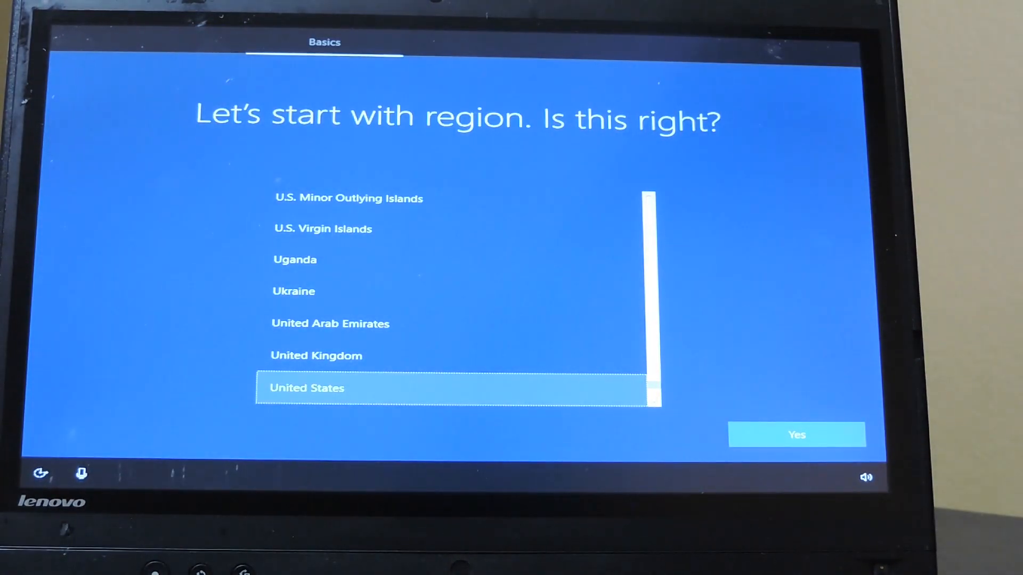
click(796, 435)
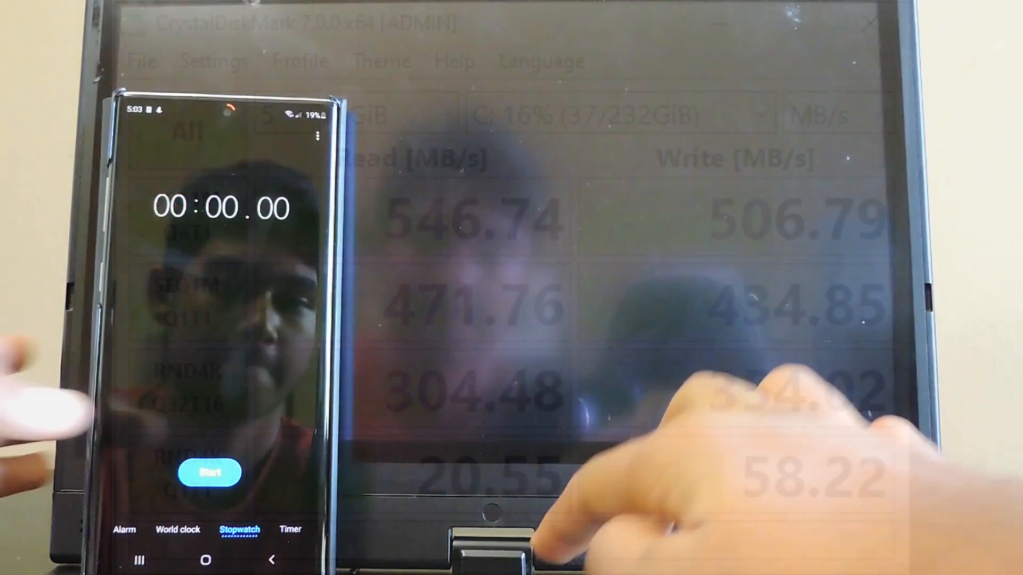
- Run all CrystalDiskMark tests on C:, yielding about 546.74 MB/s read and 506.79 MB/s write
click(211, 471)
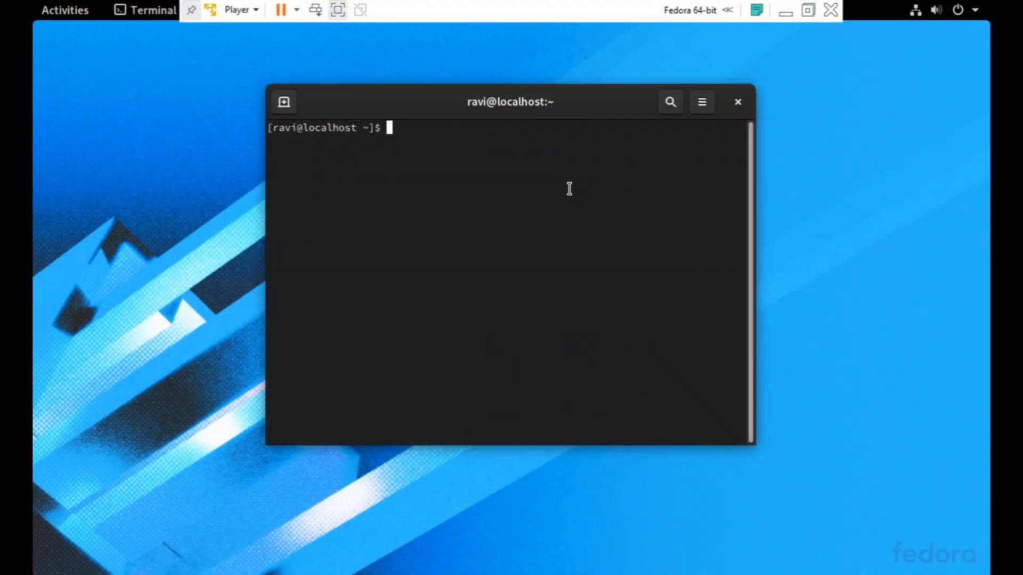
- Run 'sudo dnf update' in the Fedora terminal and enter the password
text(sudo dnf update)
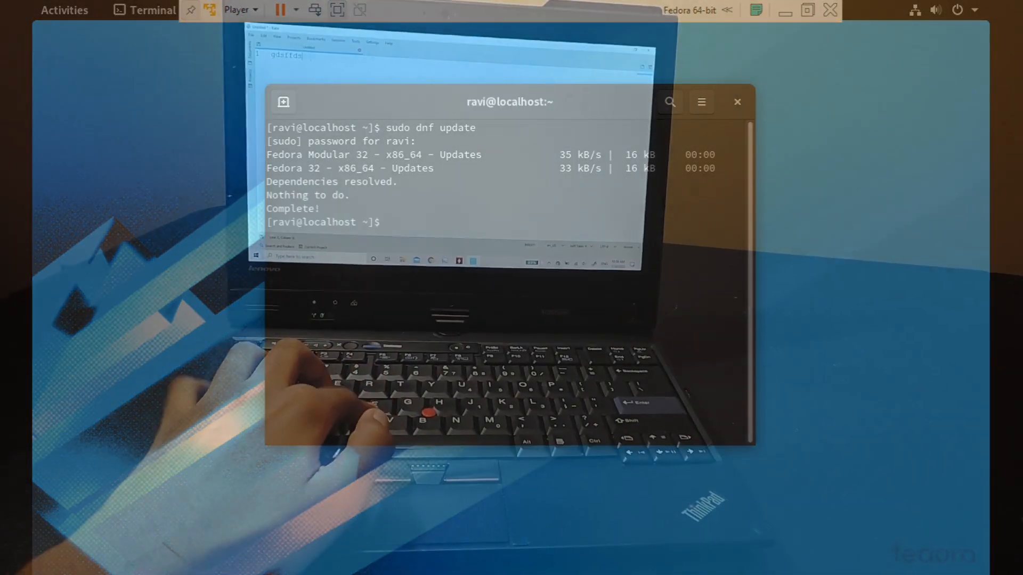
text(fdcvcdvjjje)
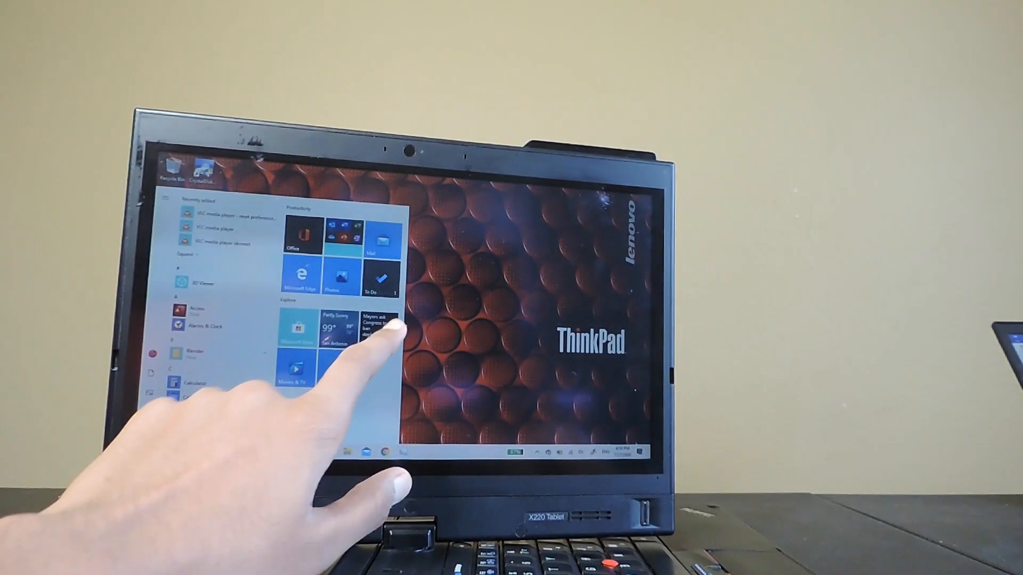
- Launch Microsoft Whiteboard and finger-draw 'Yee!' on the canvas with the black pen
click(377, 326)
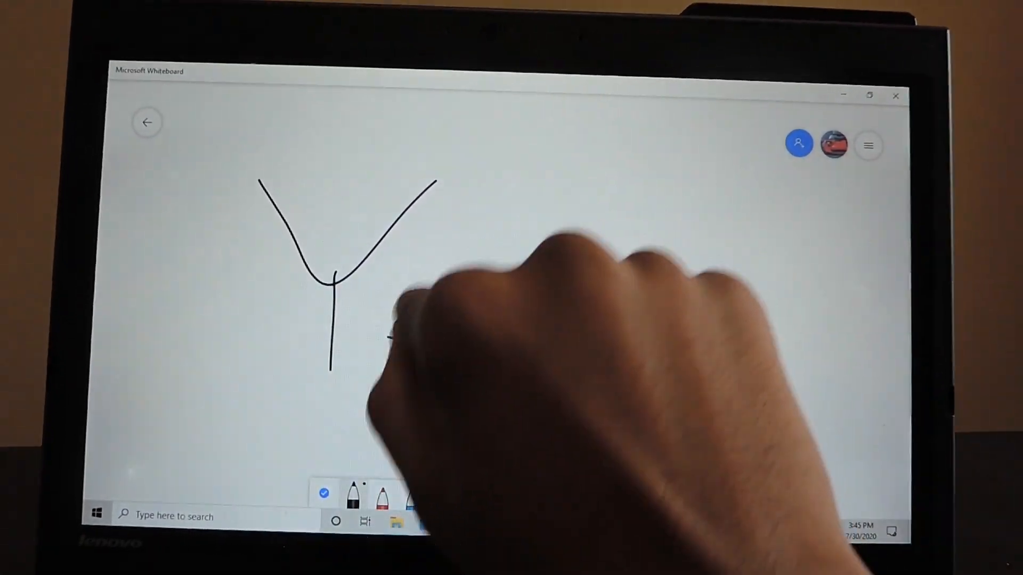
drag(405, 281, 626, 359)
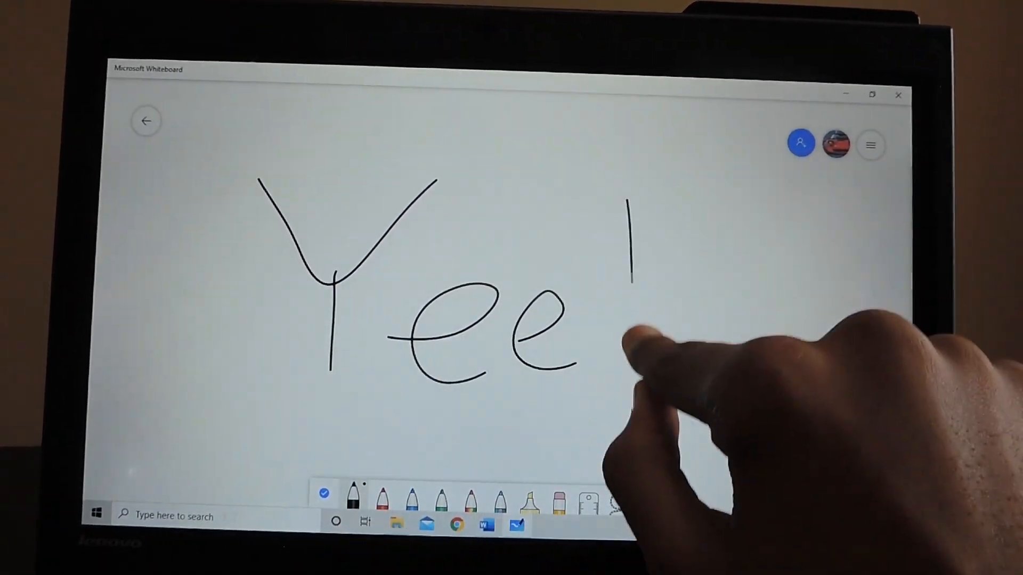